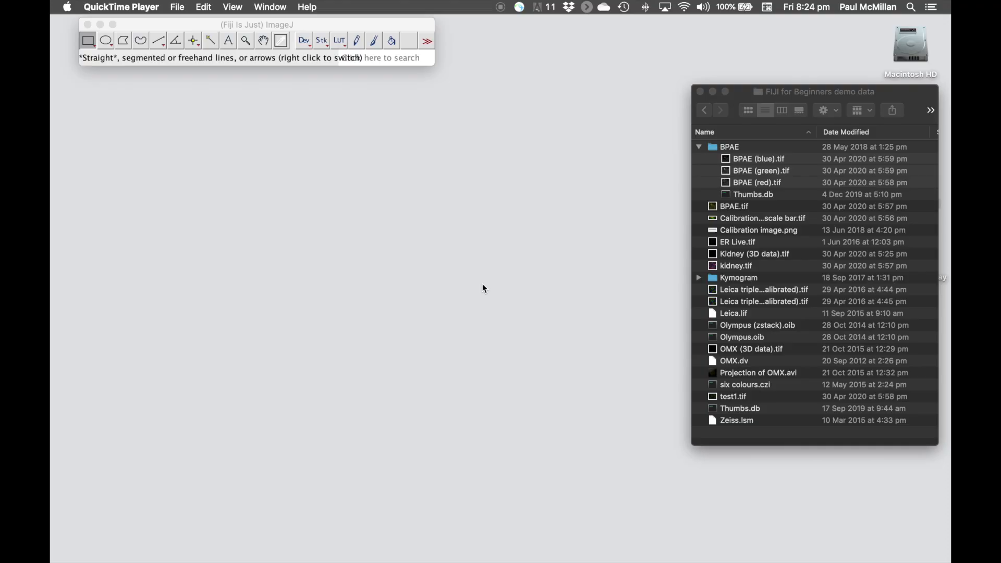
{"action": "mouse_move", "coordinate": [409, 101]}
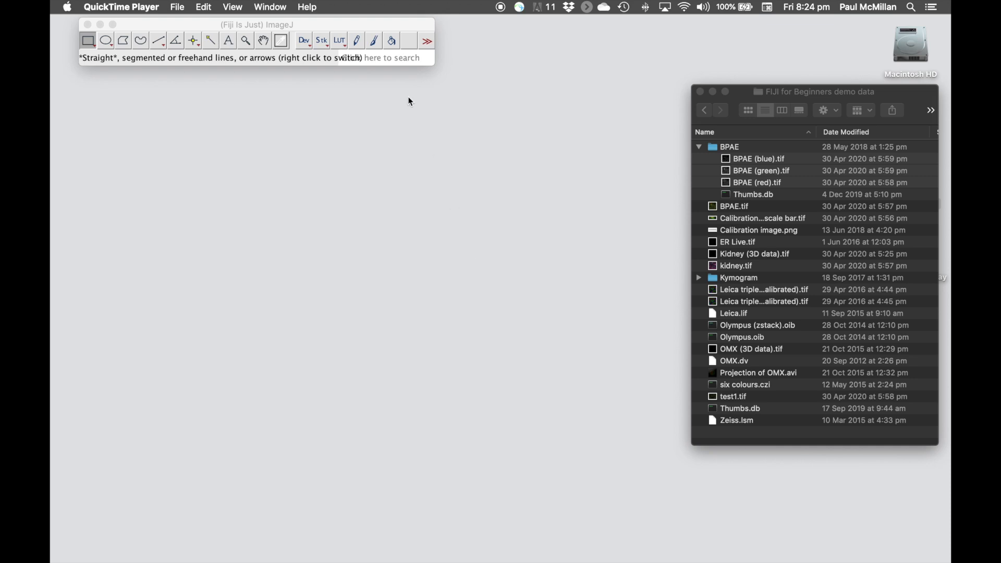
Open the three BPAE channel images, tile them side by side and activate the green one
{"action": "left_click", "coordinate": [256, 24]}
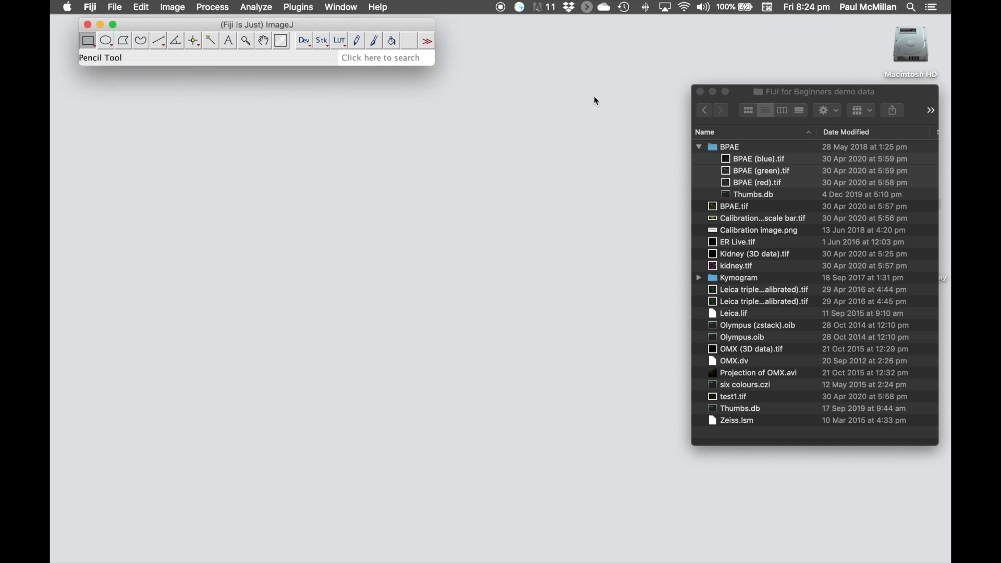
{"action": "mouse_move", "coordinate": [743, 98]}
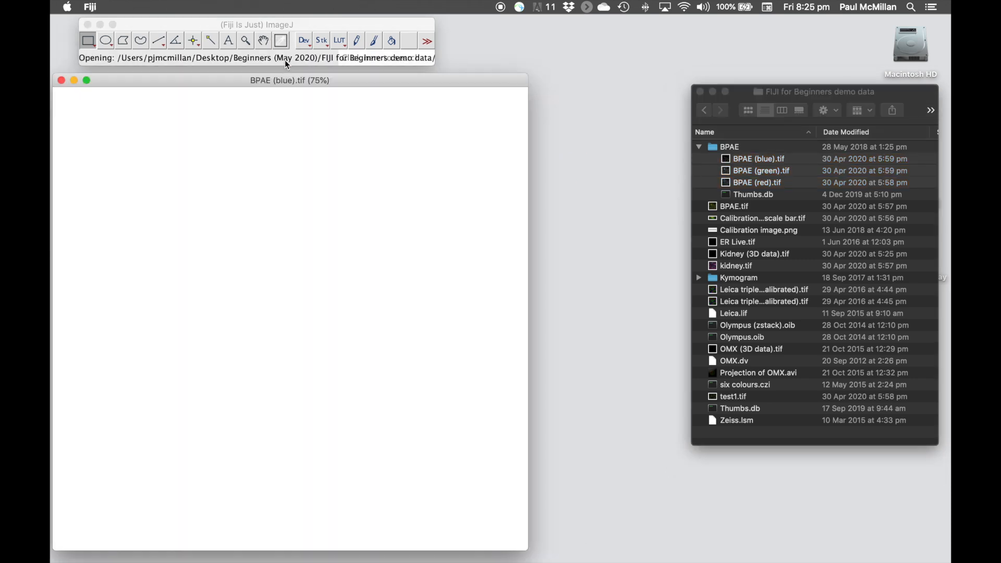
{"action": "double_click", "coordinate": [758, 182]}
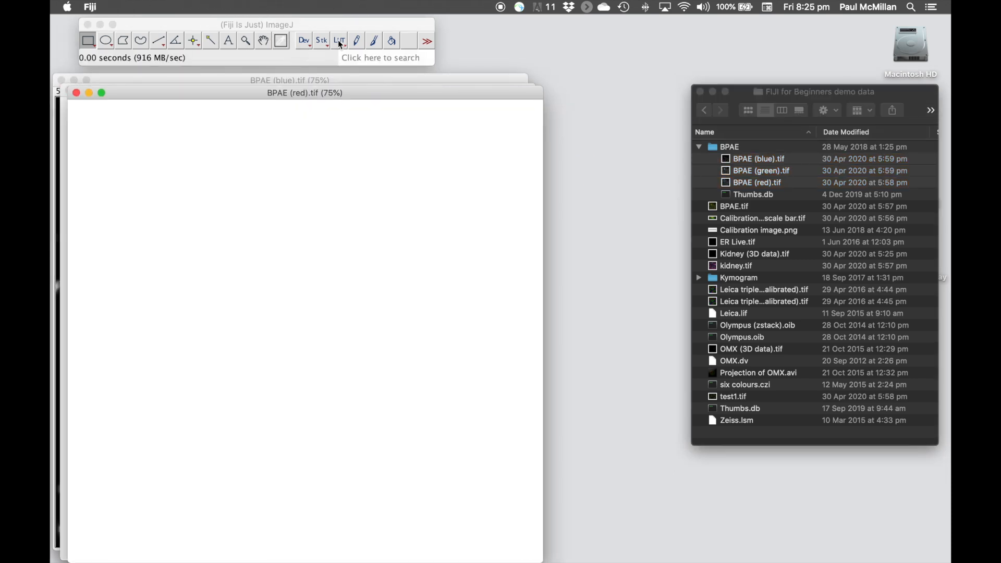
{"action": "left_click", "coordinate": [341, 7]}
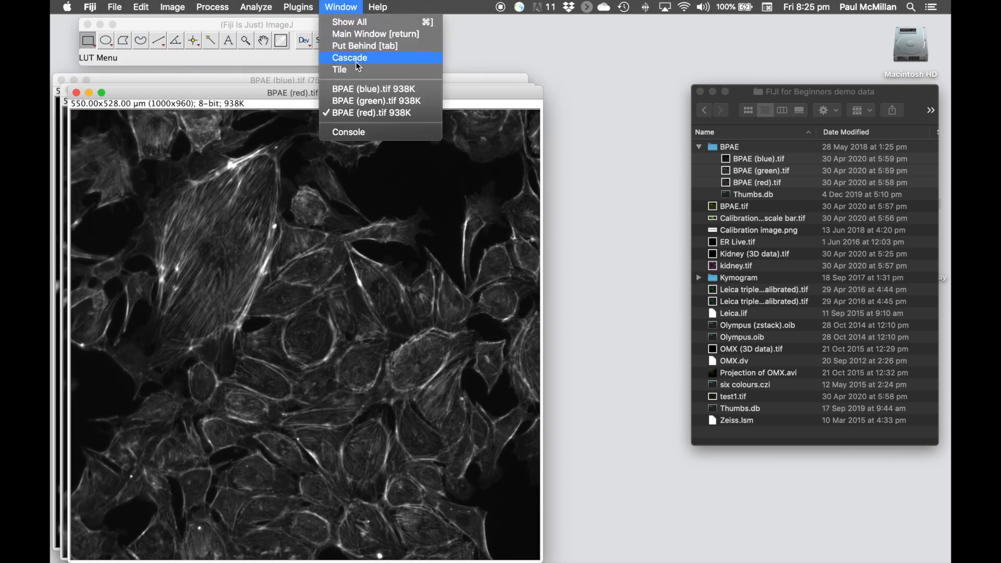
{"action": "left_click", "coordinate": [340, 69]}
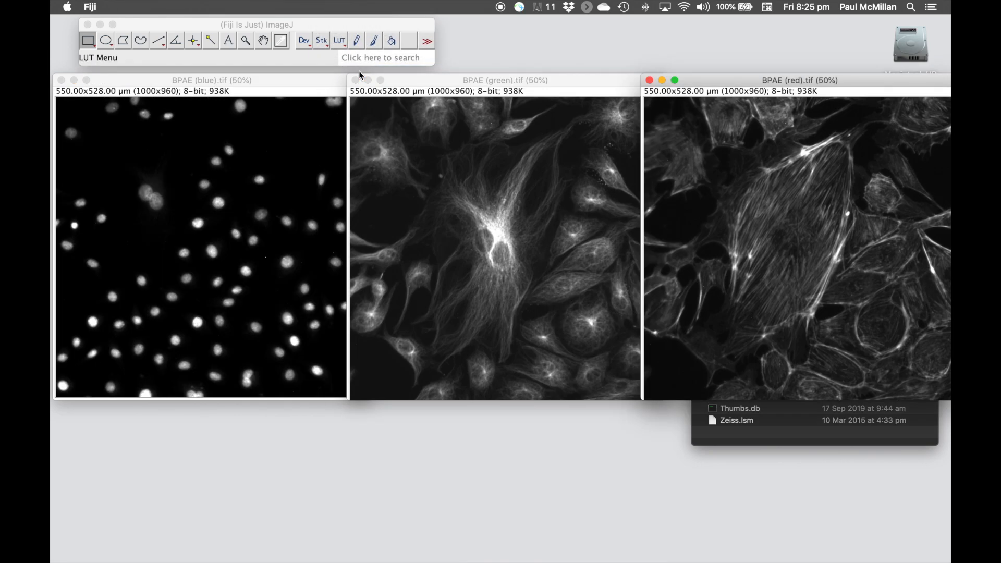
{"action": "left_click", "coordinate": [505, 80]}
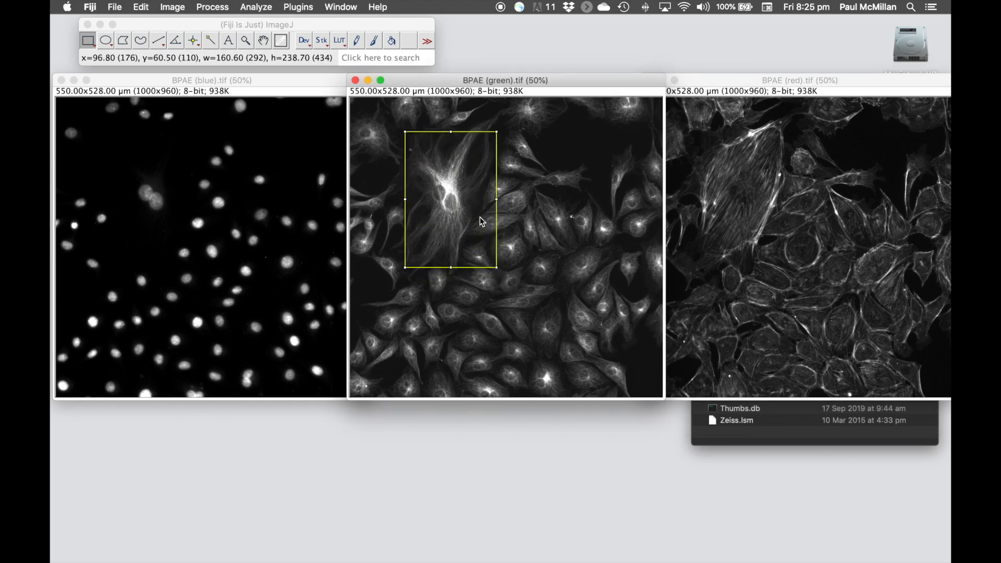
{"action": "mouse_move", "coordinate": [613, 136]}
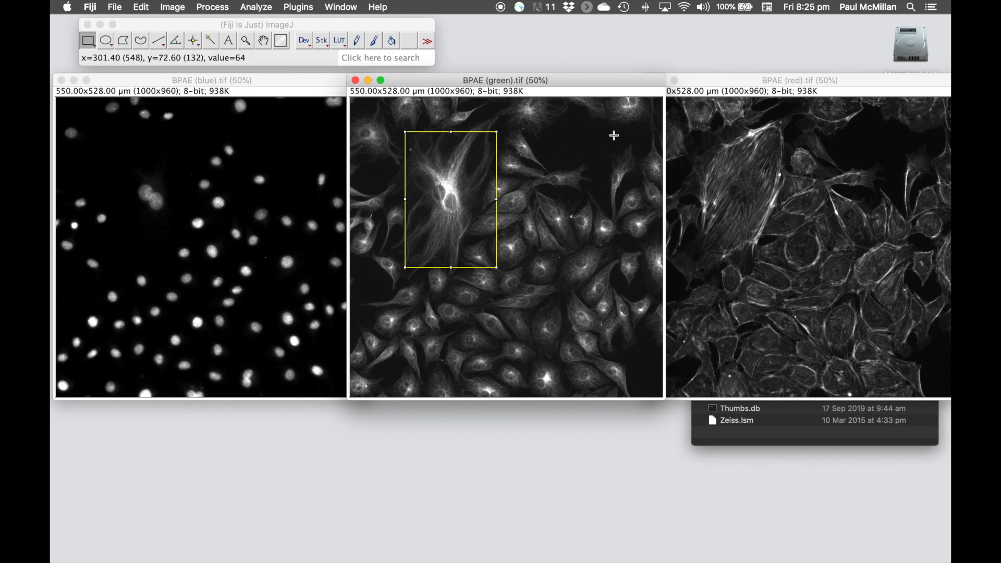
{"action": "mouse_move", "coordinate": [158, 257]}
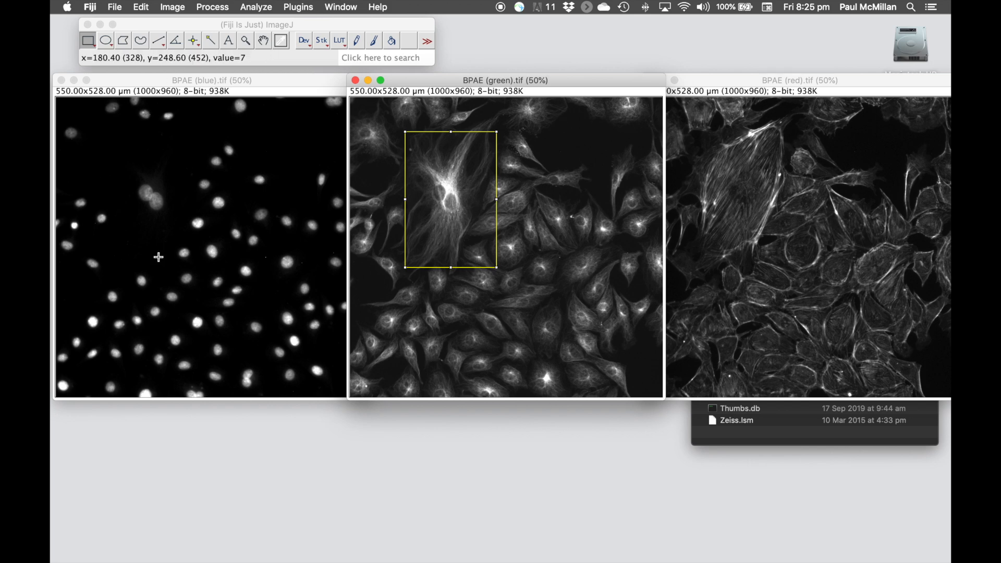
{"action": "mouse_move", "coordinate": [148, 245]}
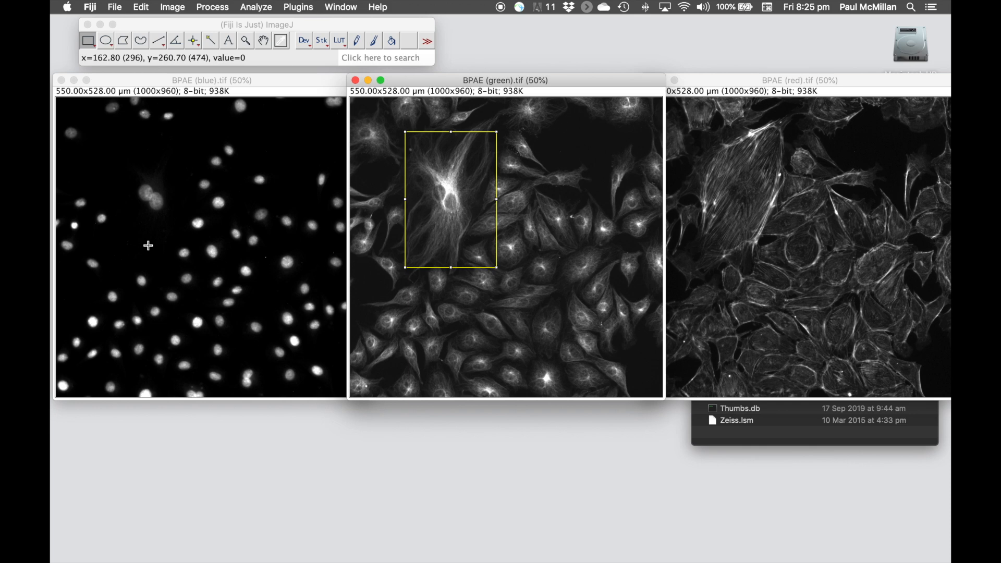
{"action": "mouse_move", "coordinate": [710, 129]}
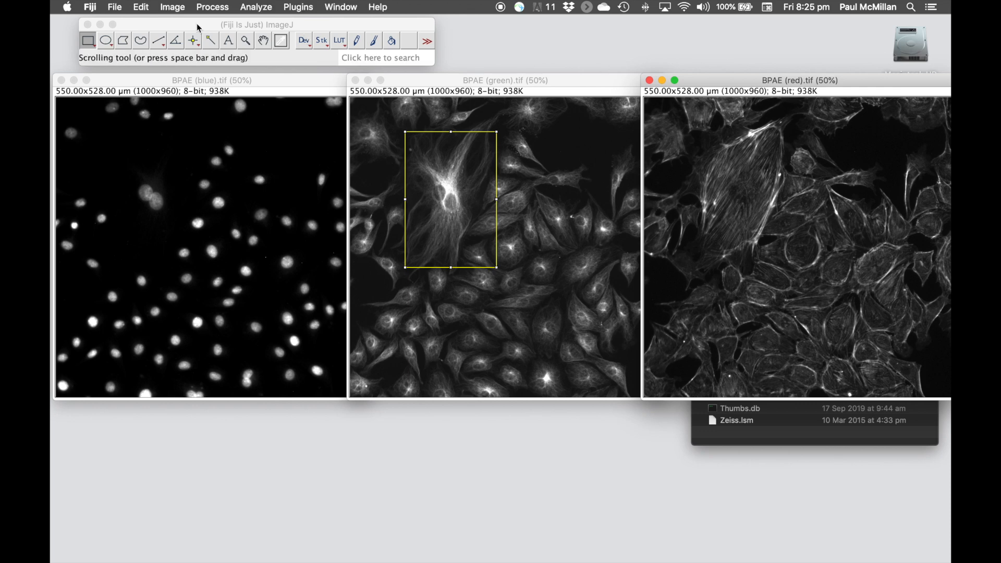
Restore the green-channel rectangle onto the red image via Edit > Selection > Restore Selection
{"action": "left_click", "coordinate": [141, 8]}
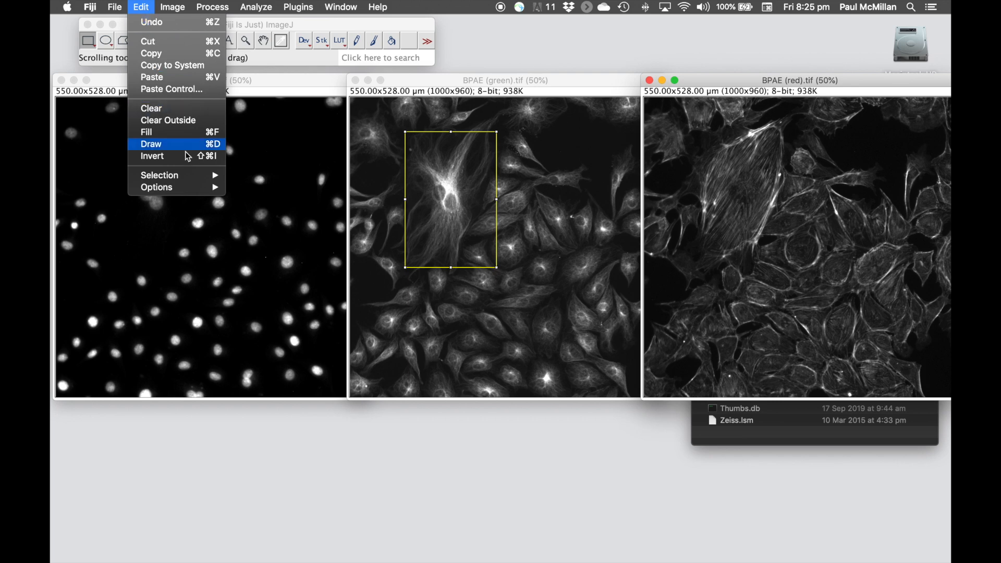
{"action": "mouse_move", "coordinate": [198, 174]}
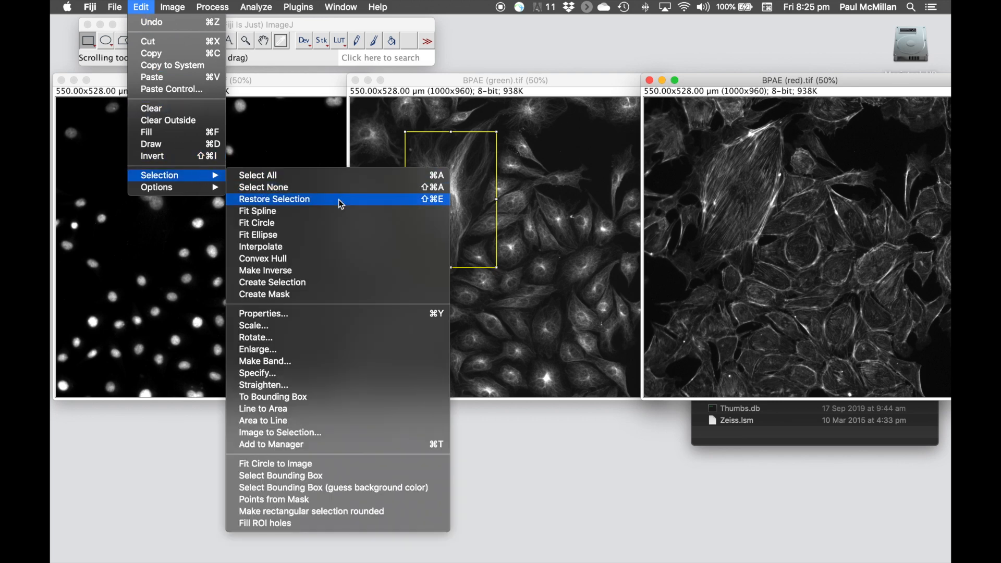
{"action": "mouse_move", "coordinate": [414, 203]}
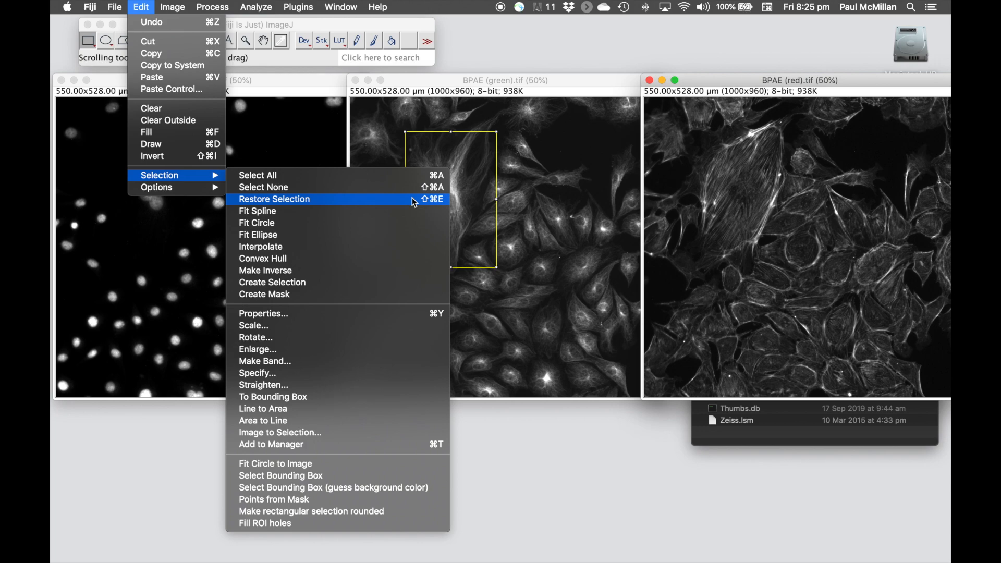
{"action": "left_click", "coordinate": [273, 198]}
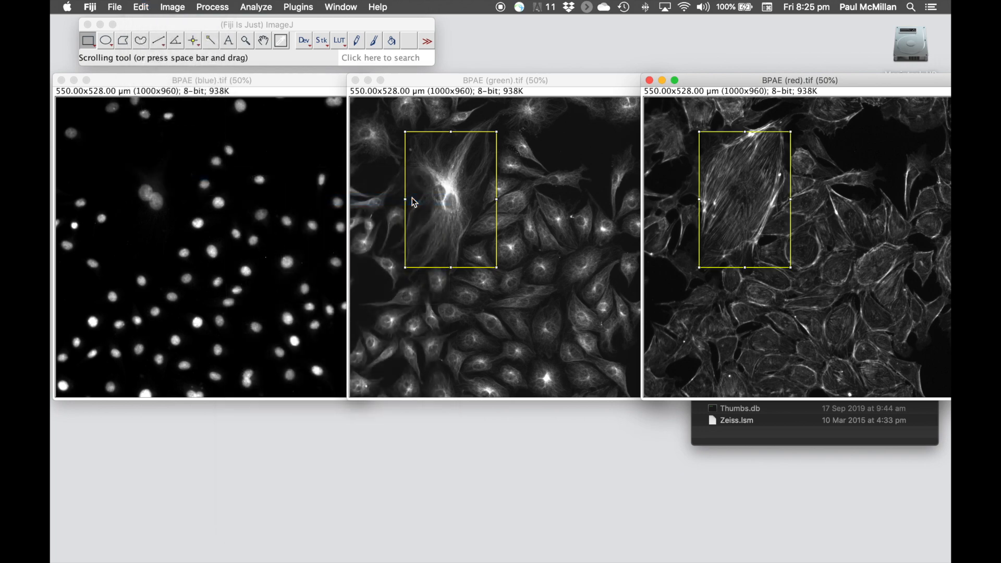
{"action": "mouse_move", "coordinate": [794, 229]}
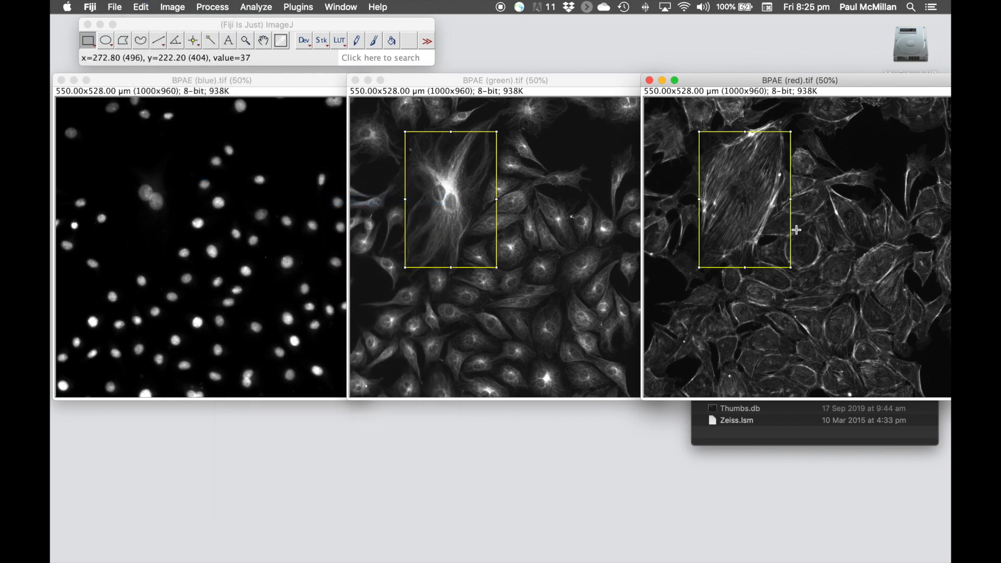
{"action": "mouse_move", "coordinate": [851, 232]}
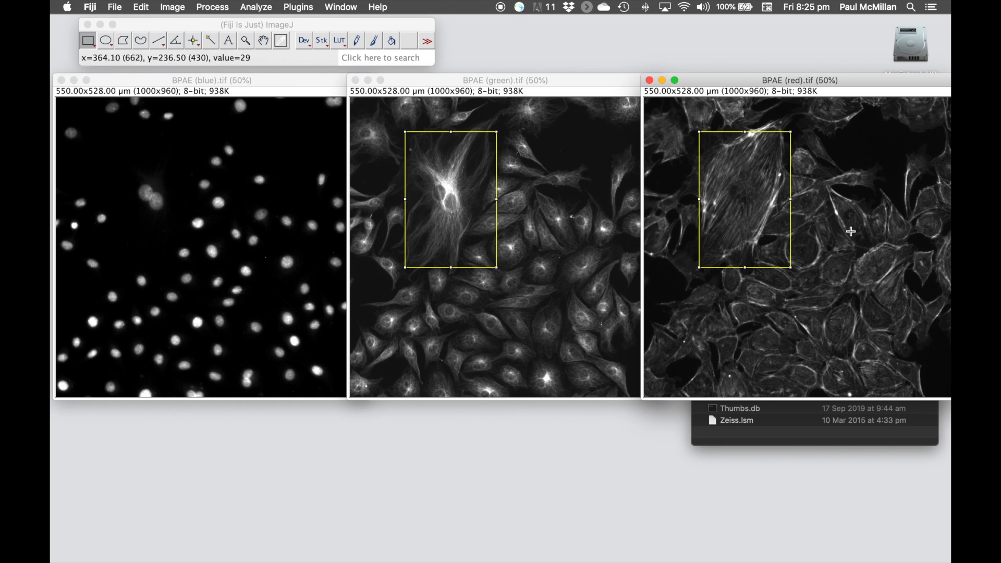
Activate the blue image and restore the same rectangle selection onto it
{"action": "left_click", "coordinate": [210, 80]}
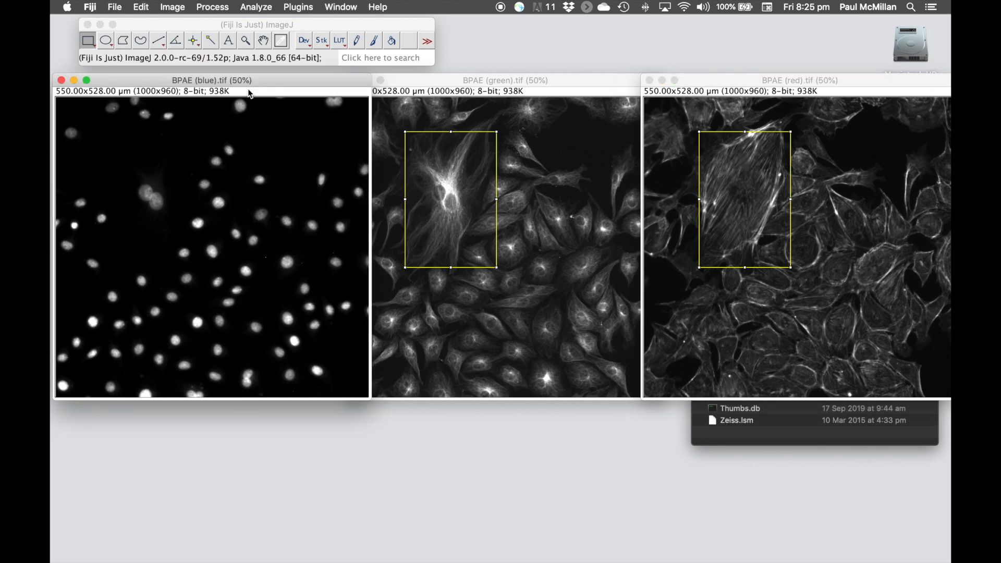
{"action": "left_click", "coordinate": [141, 7]}
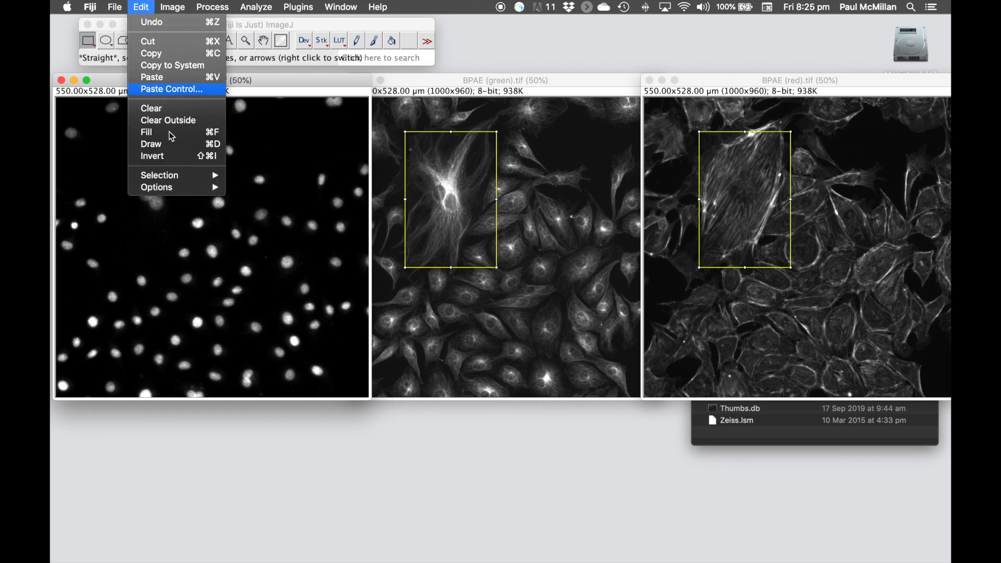
{"action": "mouse_move", "coordinate": [158, 175]}
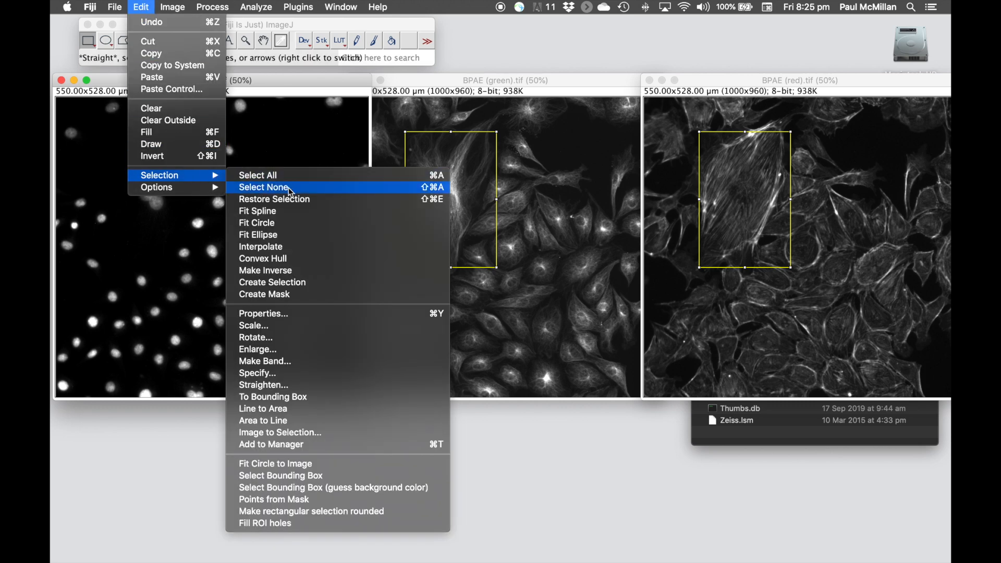
{"action": "left_click", "coordinate": [263, 187]}
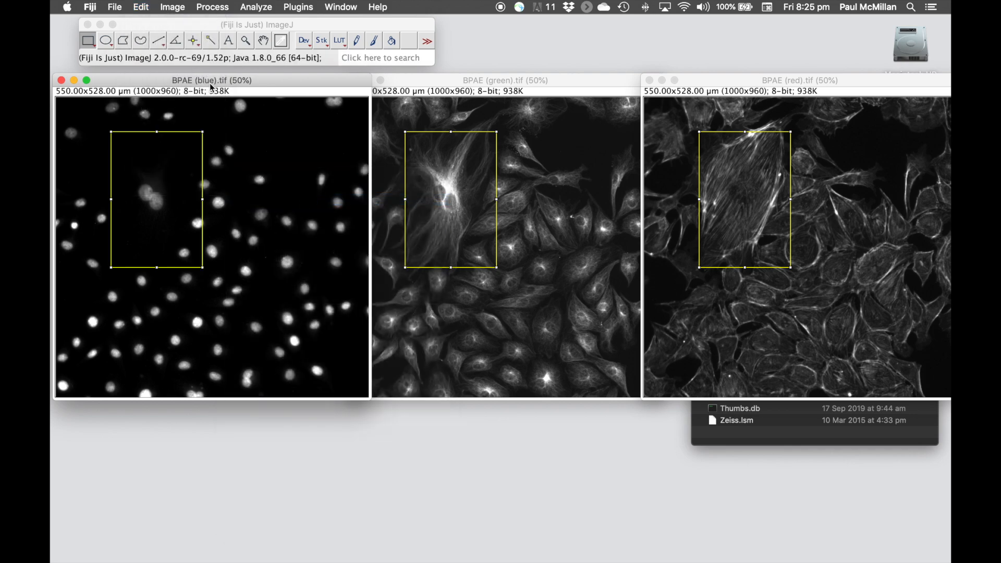
{"action": "mouse_move", "coordinate": [123, 258]}
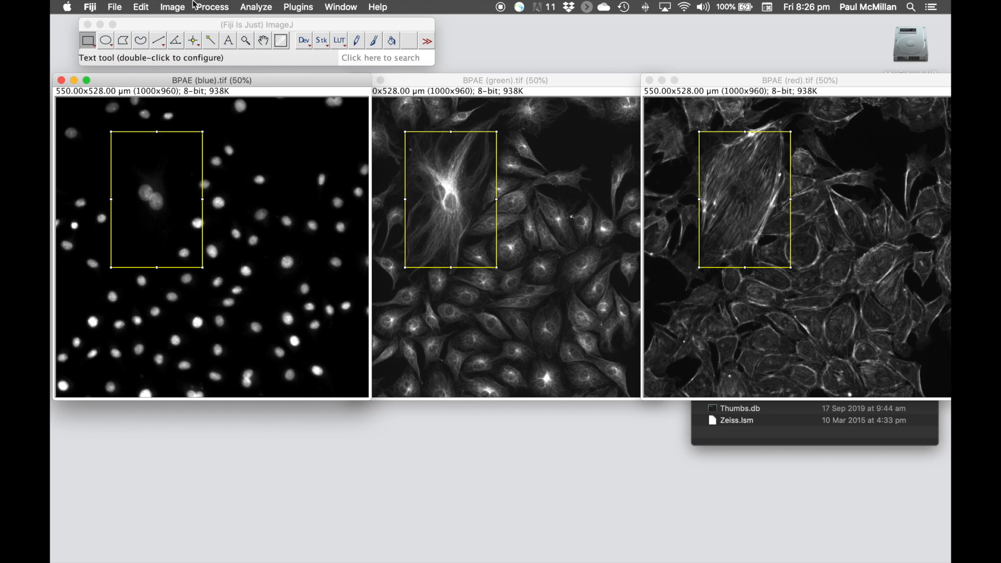
Crop the blue and green images to the rectangle with Image > Crop, then move to the red image
{"action": "left_click", "coordinate": [172, 7]}
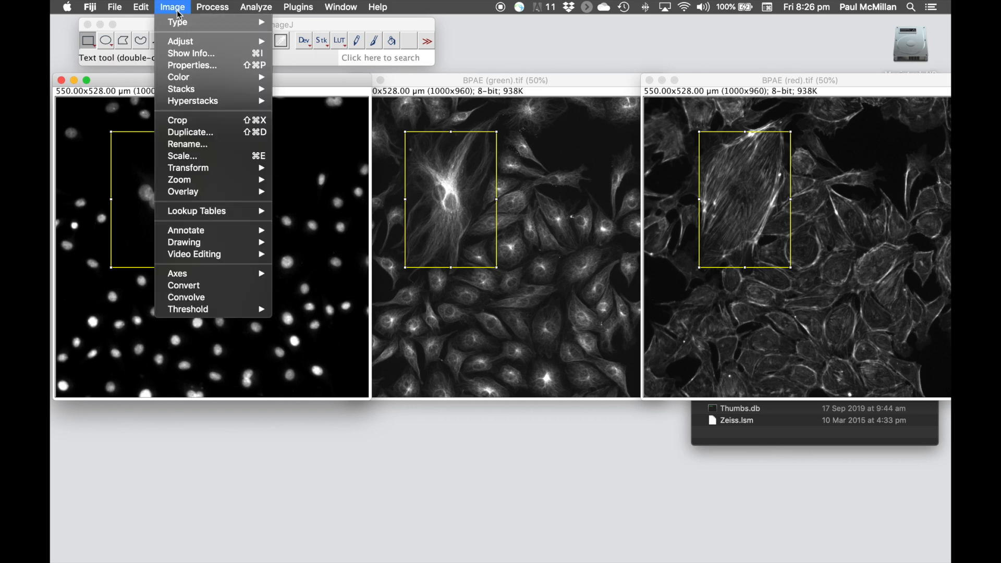
{"action": "mouse_move", "coordinate": [177, 120]}
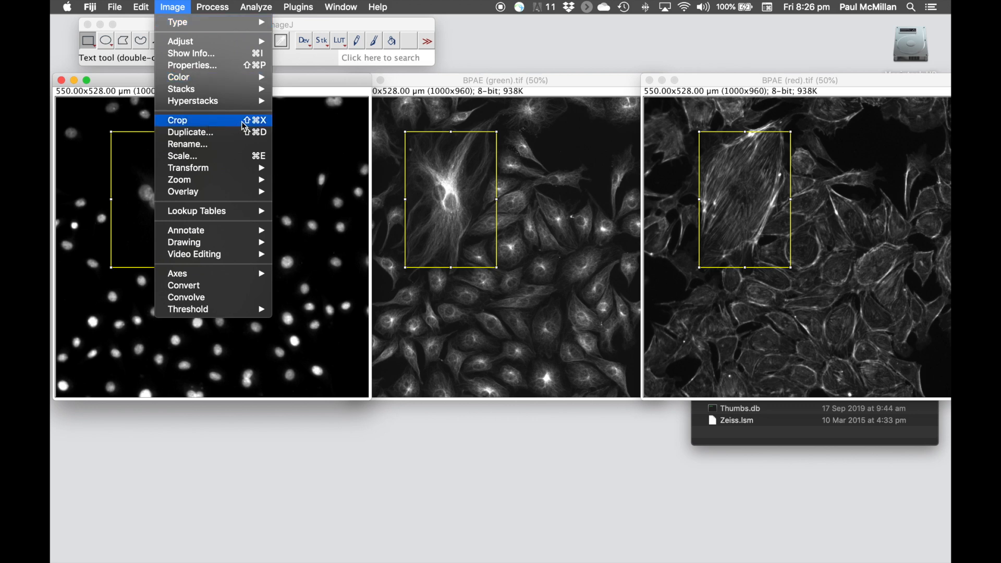
{"action": "left_click", "coordinate": [177, 120]}
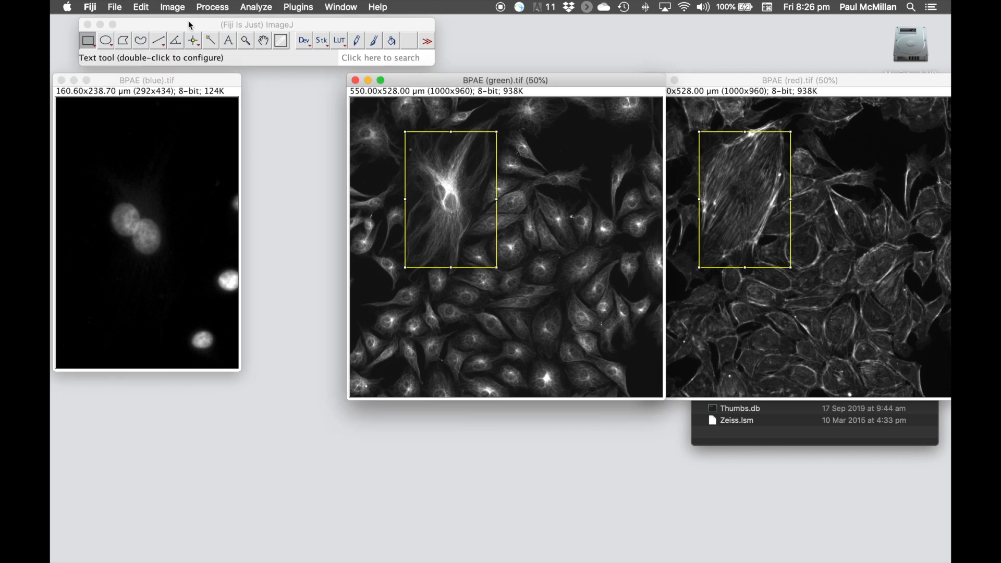
{"action": "left_click", "coordinate": [172, 7]}
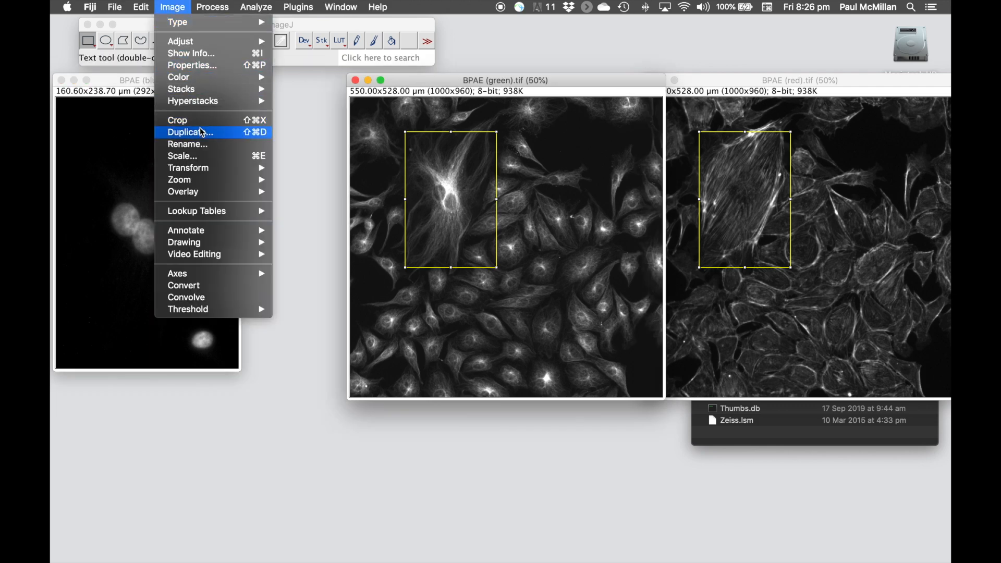
{"action": "left_click", "coordinate": [189, 132]}
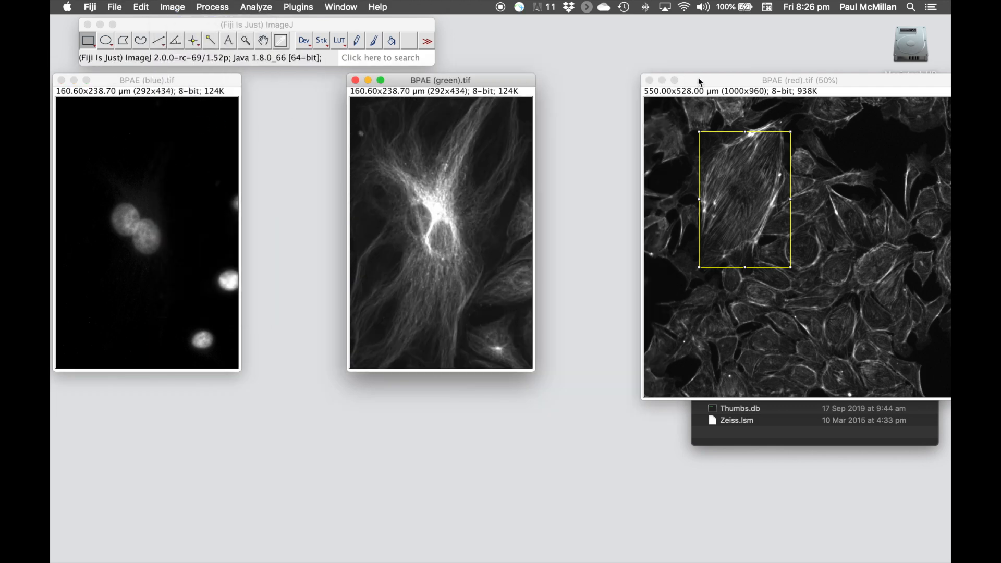
{"action": "left_click", "coordinate": [172, 7]}
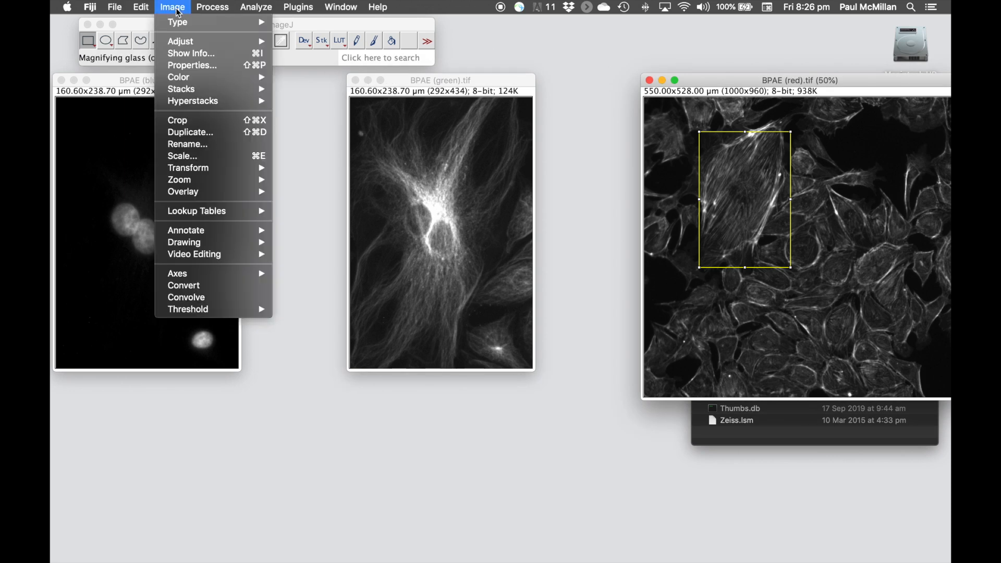
{"action": "mouse_move", "coordinate": [189, 121]}
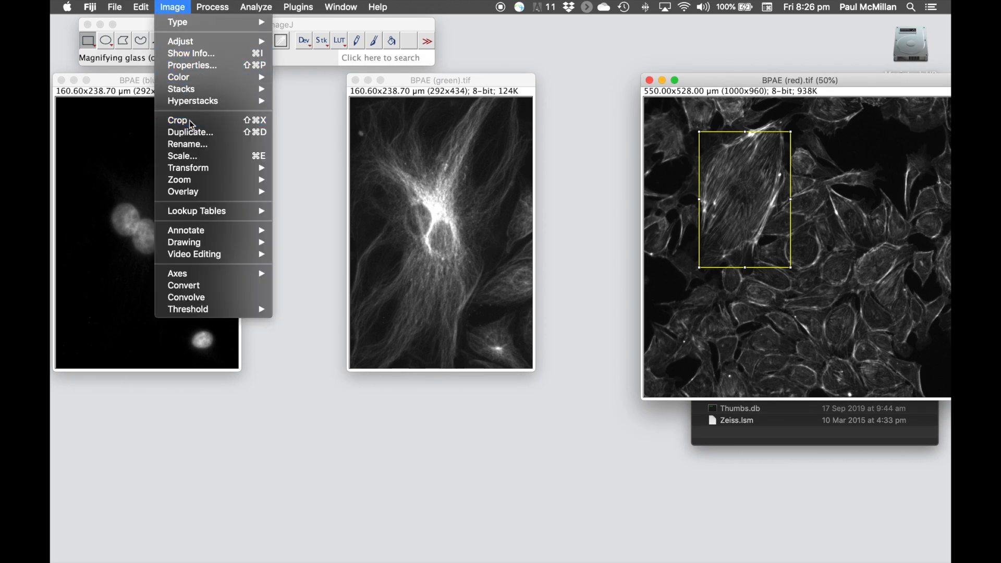